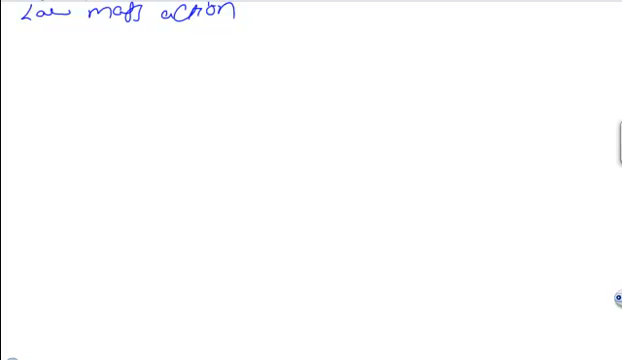
# Step: Handwrite "A.J. Clark" on a new line beneath the "Law of mass action" heading
pyautogui.click(35, 47)
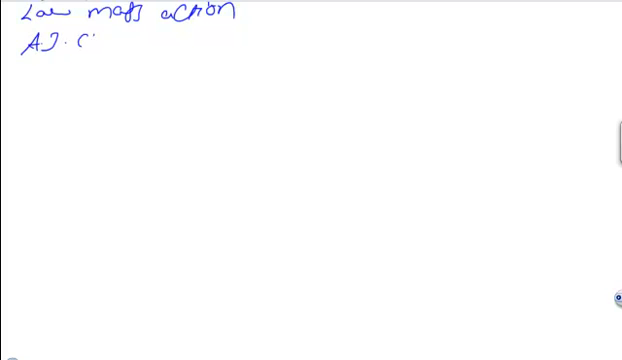
pyautogui.write('Clark')
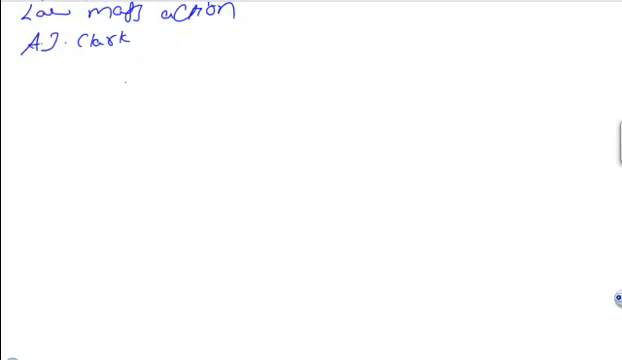